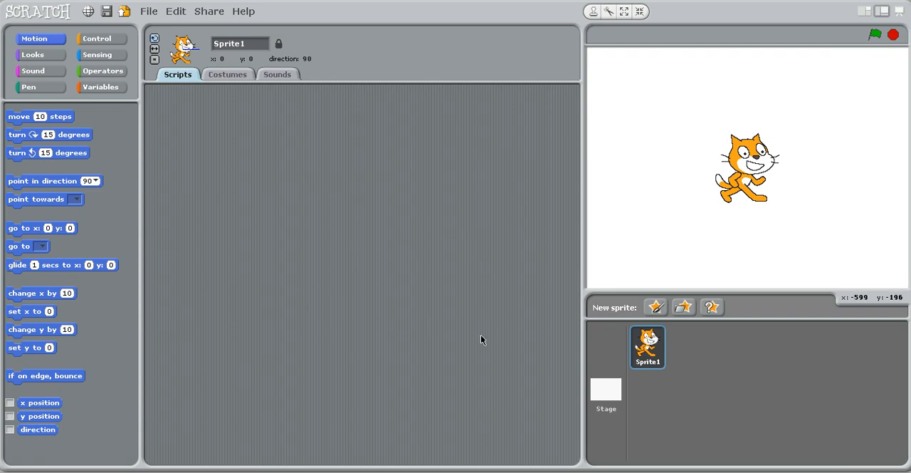
mouse_move(195, 353)
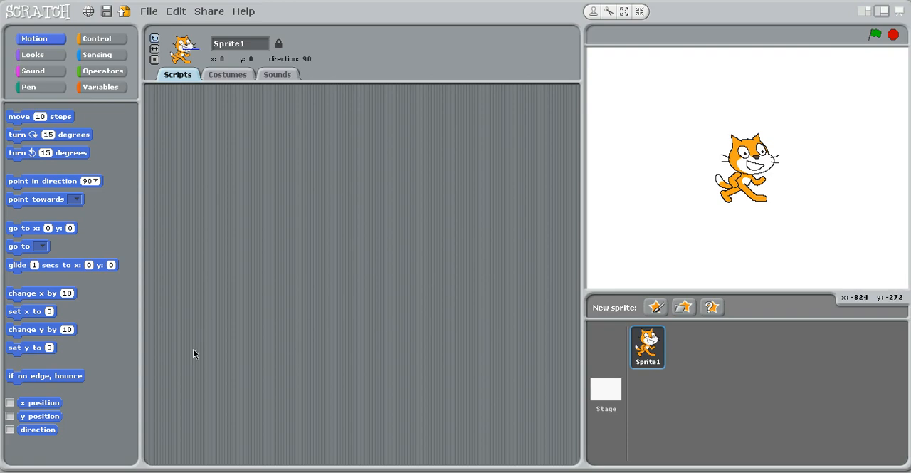
mouse_move(220, 174)
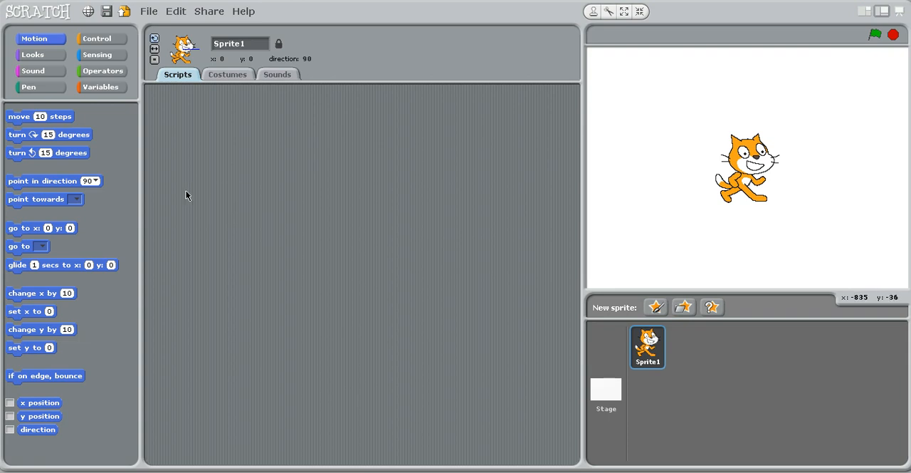
mouse_move(287, 209)
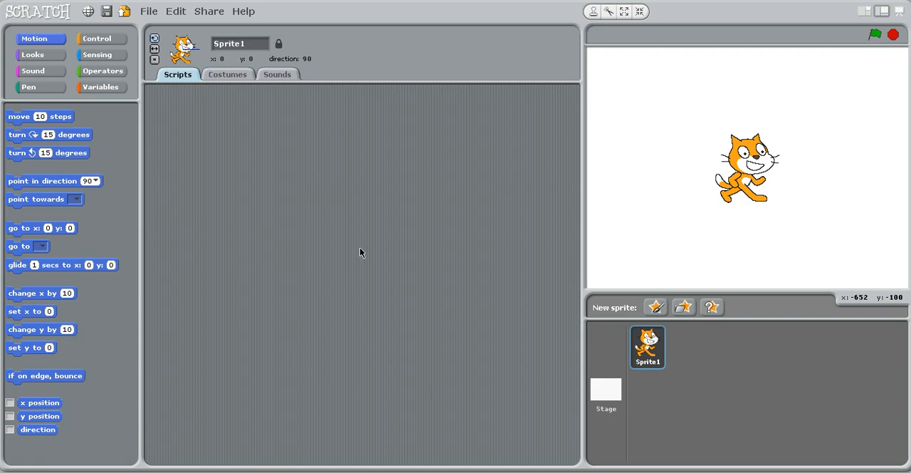
mouse_move(378, 260)
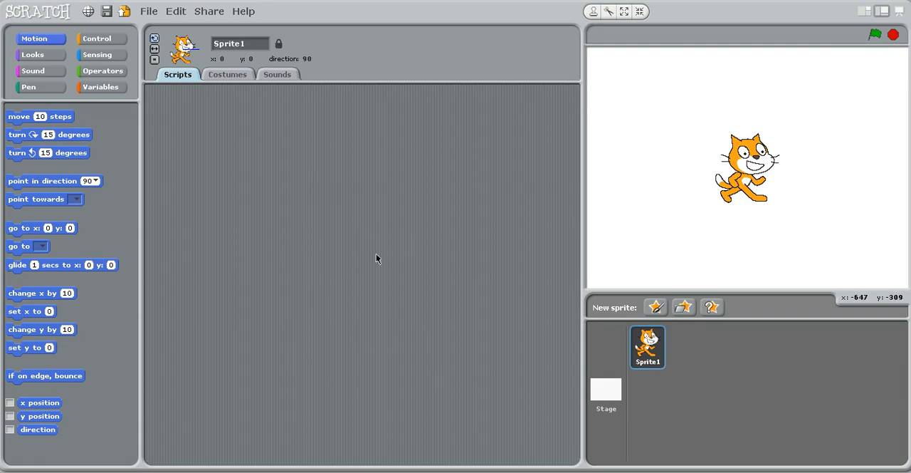
mouse_move(342, 282)
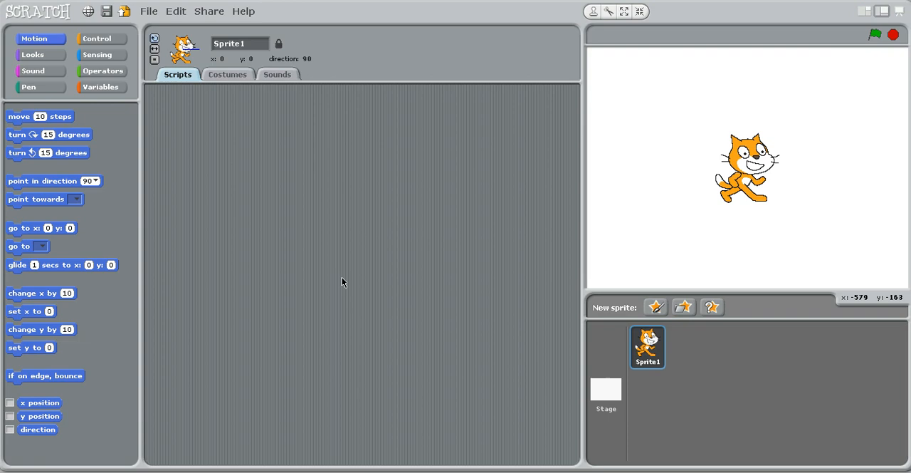
mouse_move(344, 276)
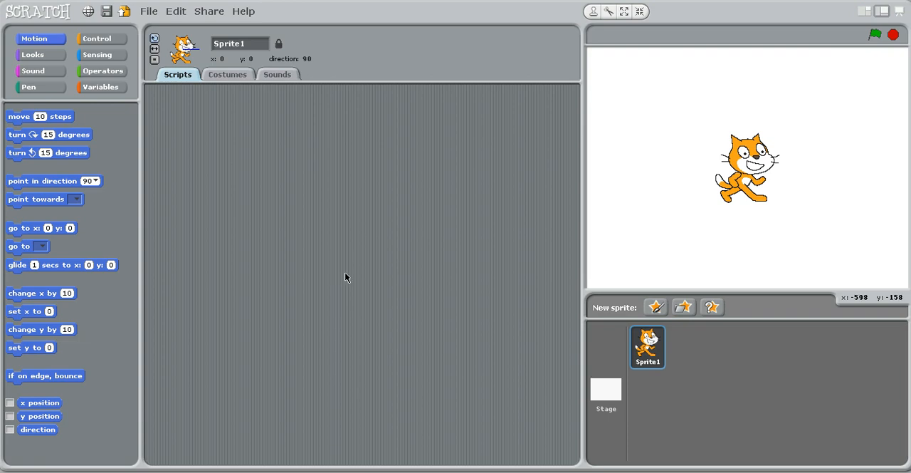
mouse_move(288, 208)
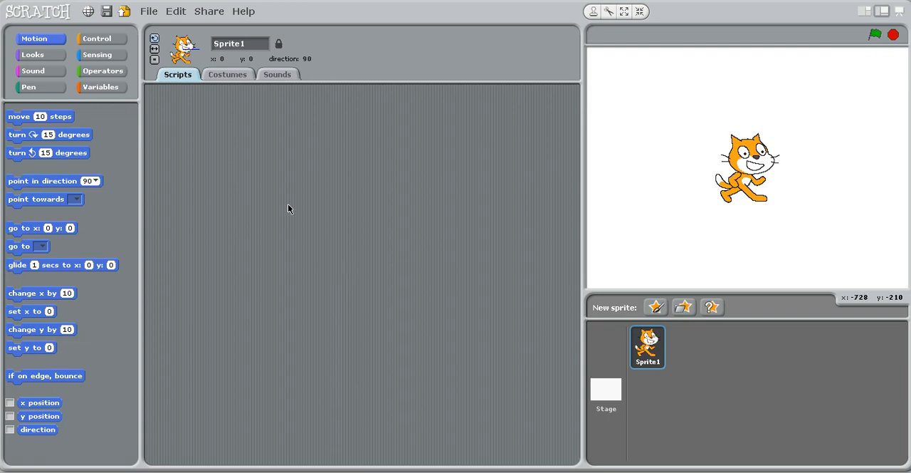
mouse_move(224, 253)
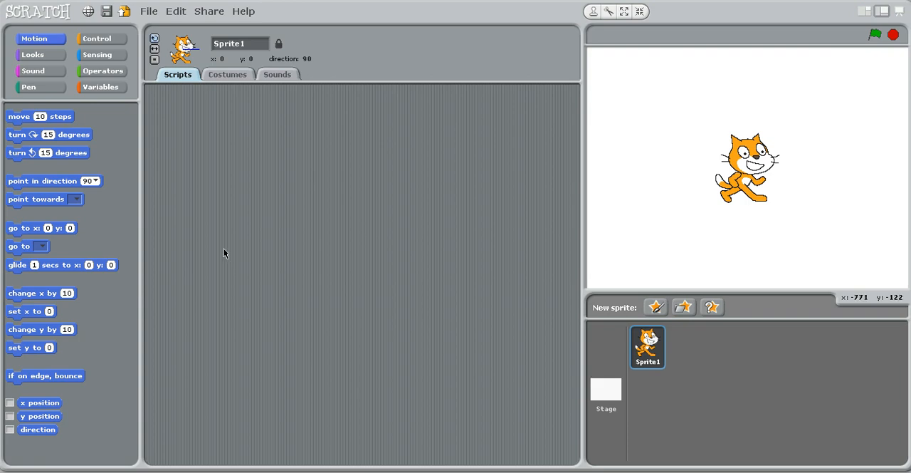
mouse_move(512, 128)
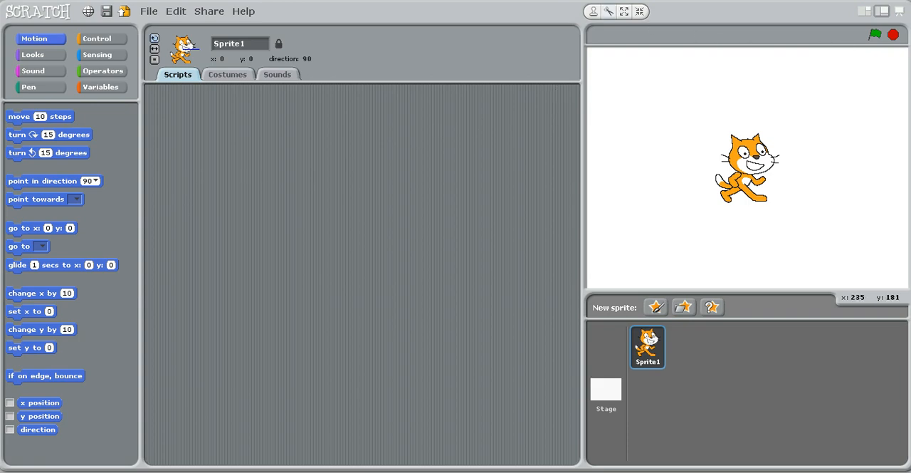
mouse_move(741, 111)
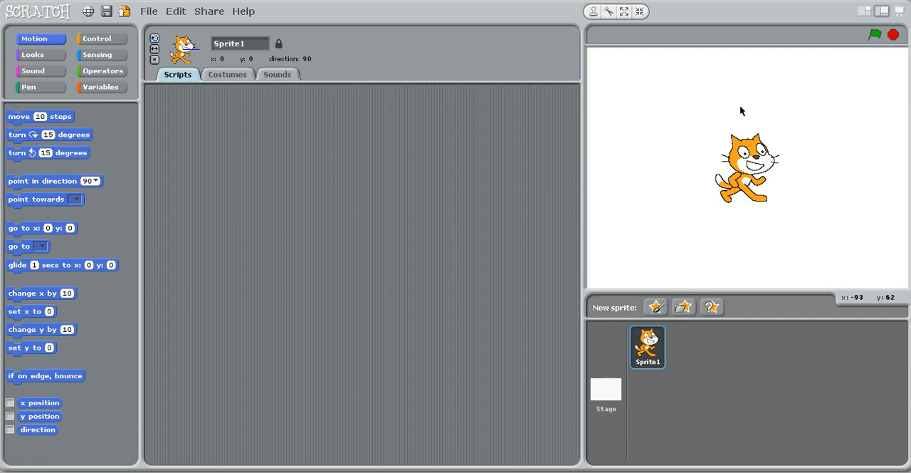
mouse_move(640, 142)
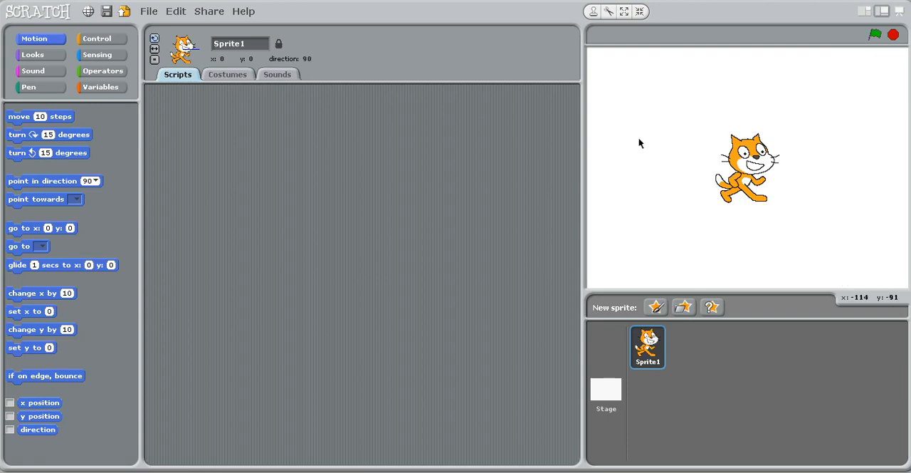
mouse_move(262, 157)
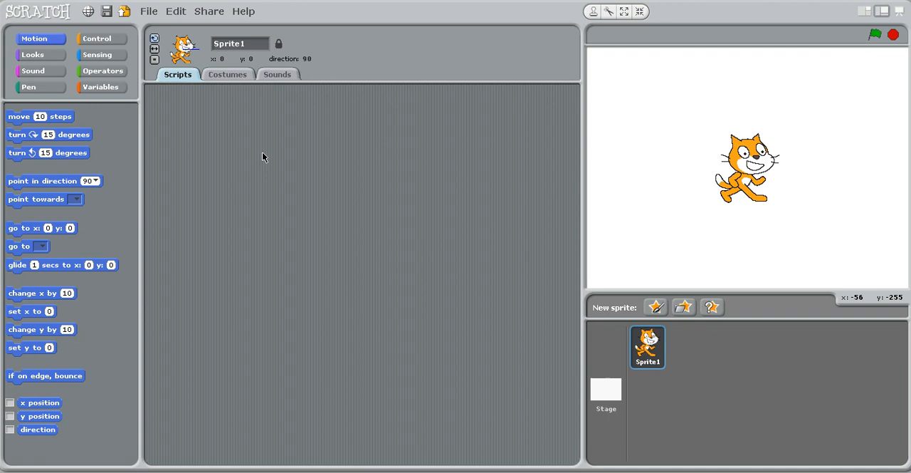
Place a 'when green flag clicked' hat block in the cat's scripts area.
click(277, 74)
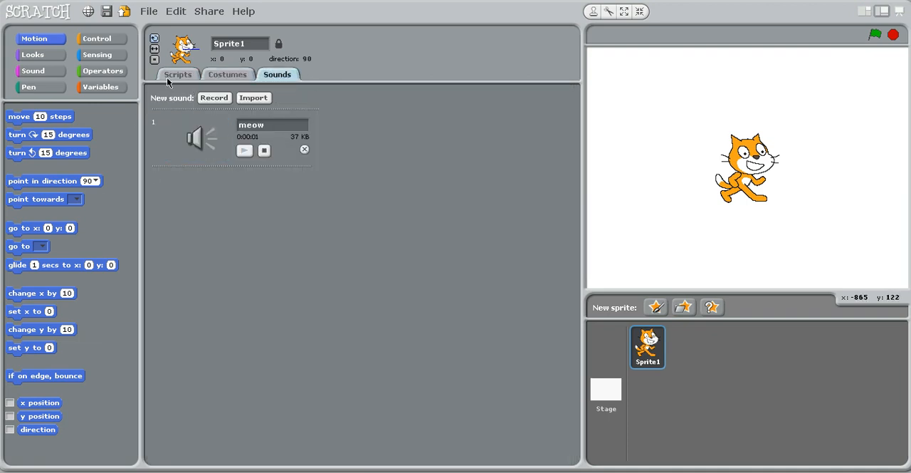
click(177, 74)
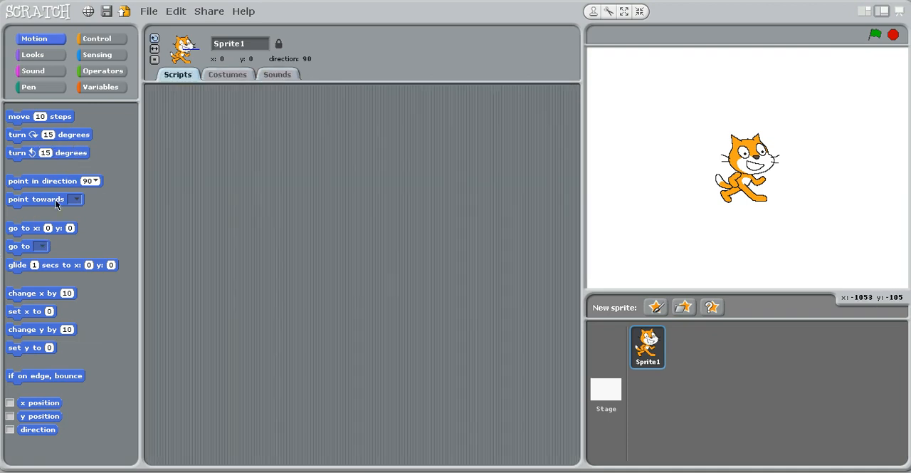
mouse_move(169, 195)
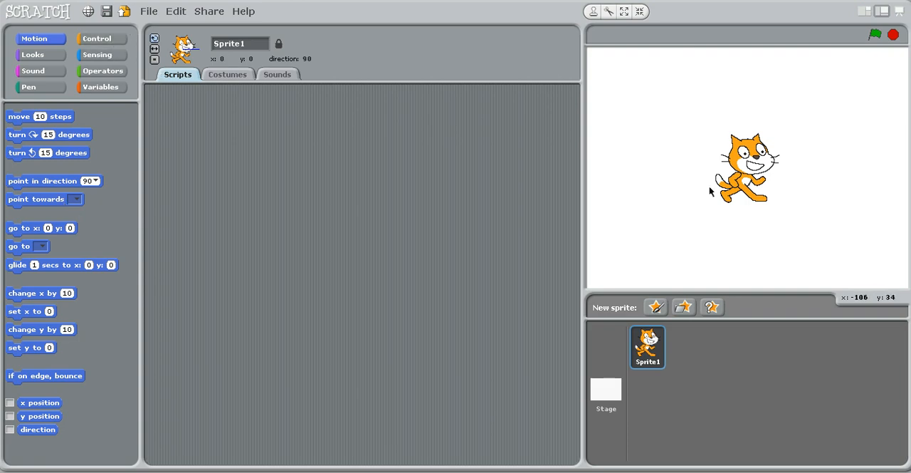
mouse_move(749, 168)
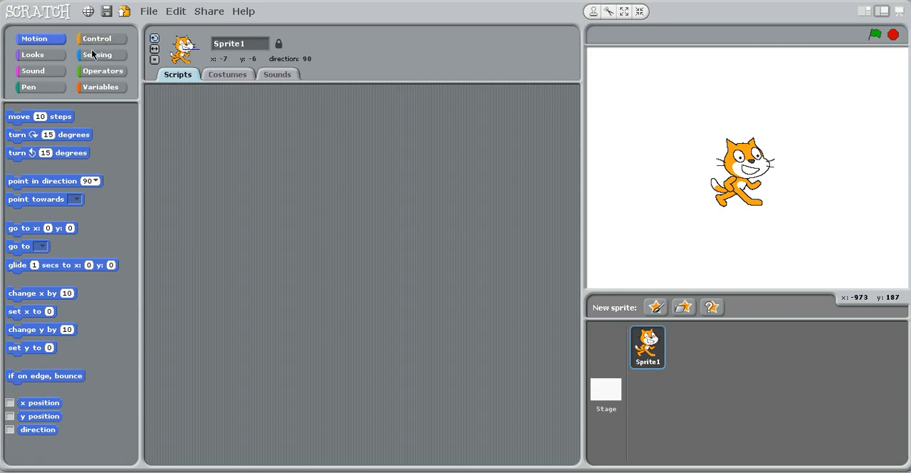
click(97, 39)
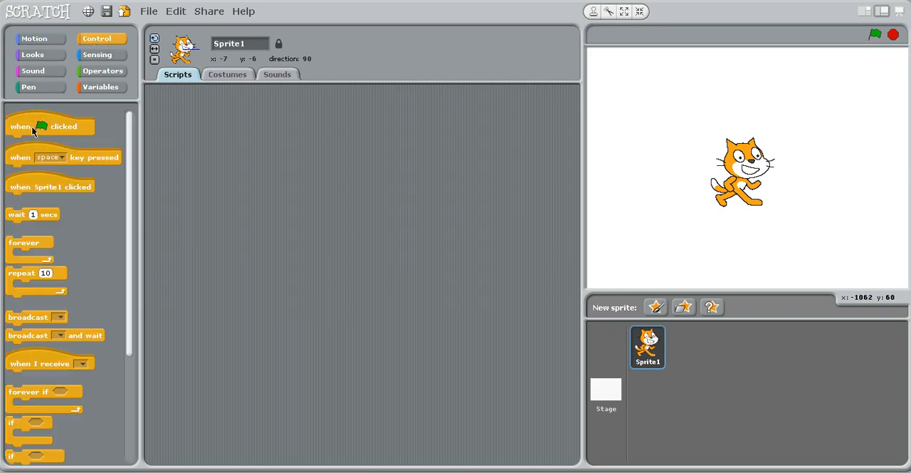
drag(50, 125, 257, 125)
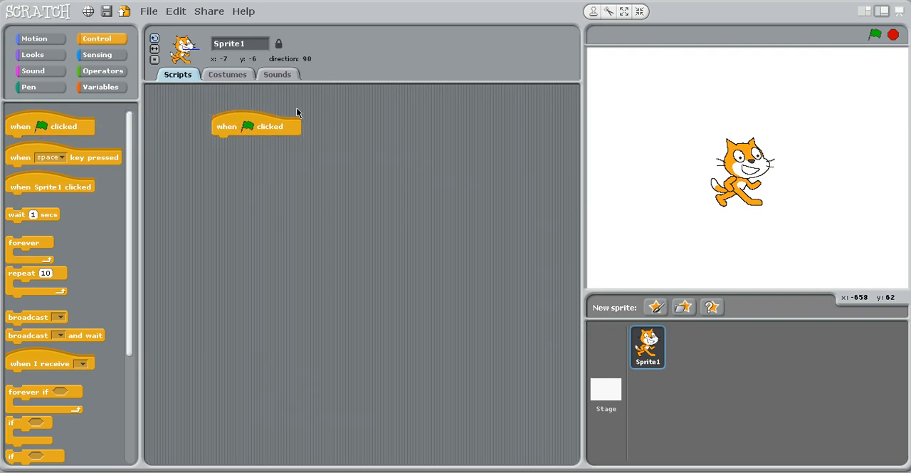
mouse_move(222, 158)
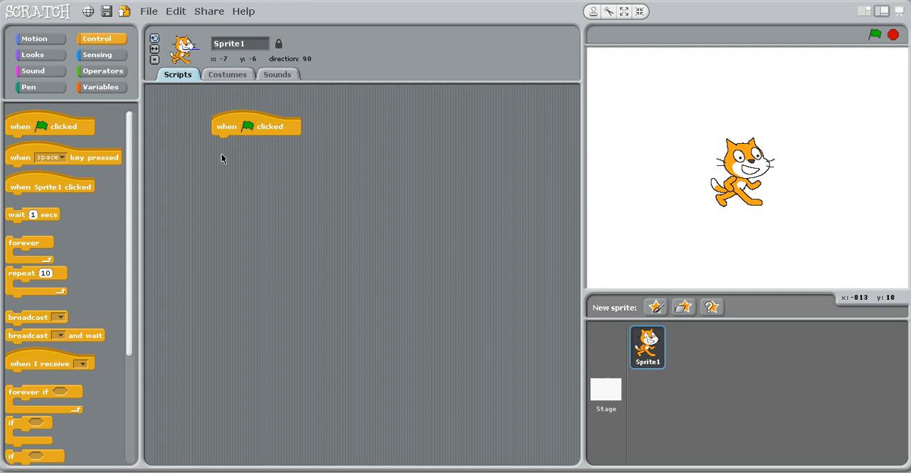
mouse_move(766, 57)
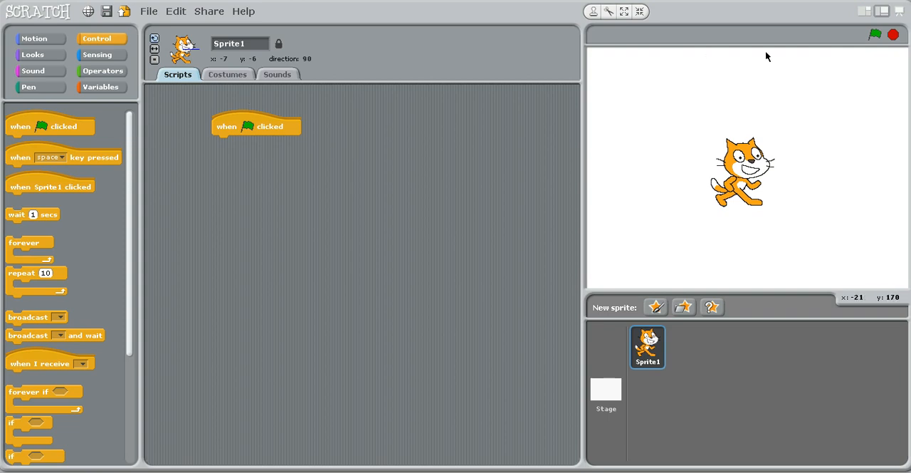
mouse_move(875, 34)
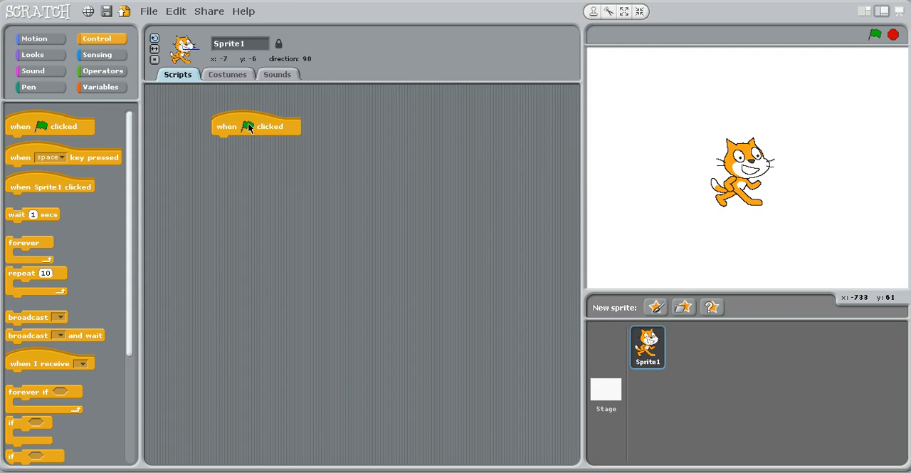
mouse_move(259, 143)
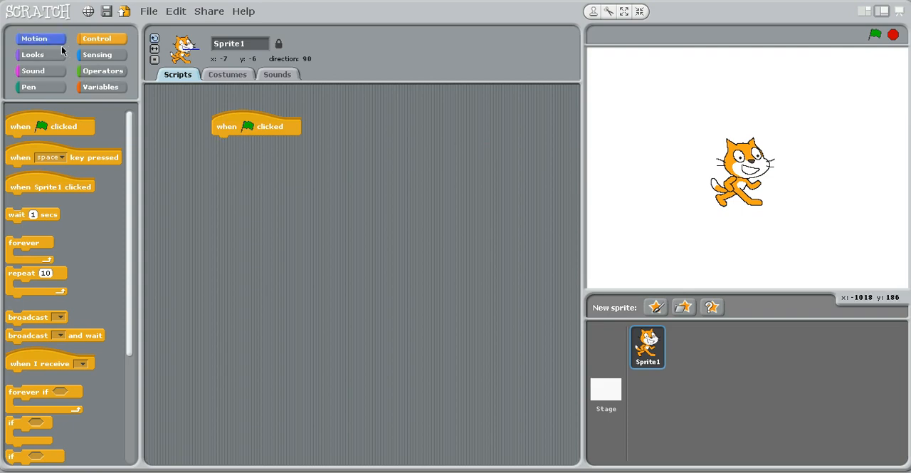
Snap a move block under the hat and change its steps from 10 to 20.
click(34, 39)
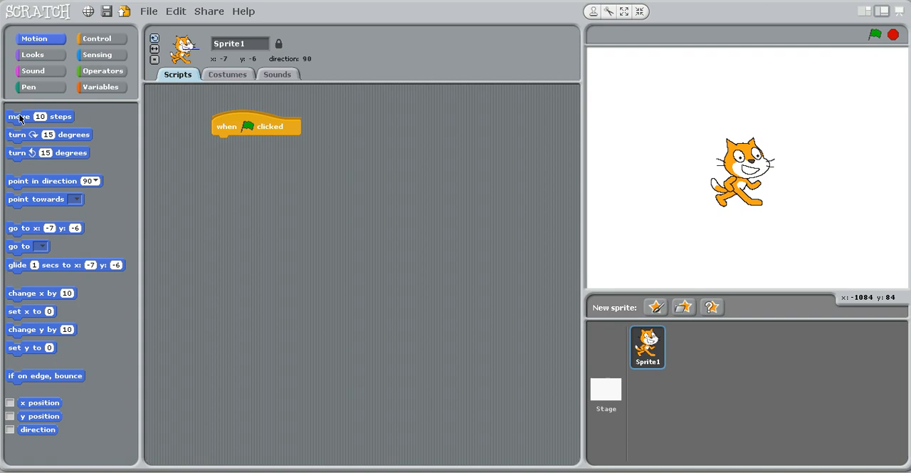
drag(19, 117, 245, 142)
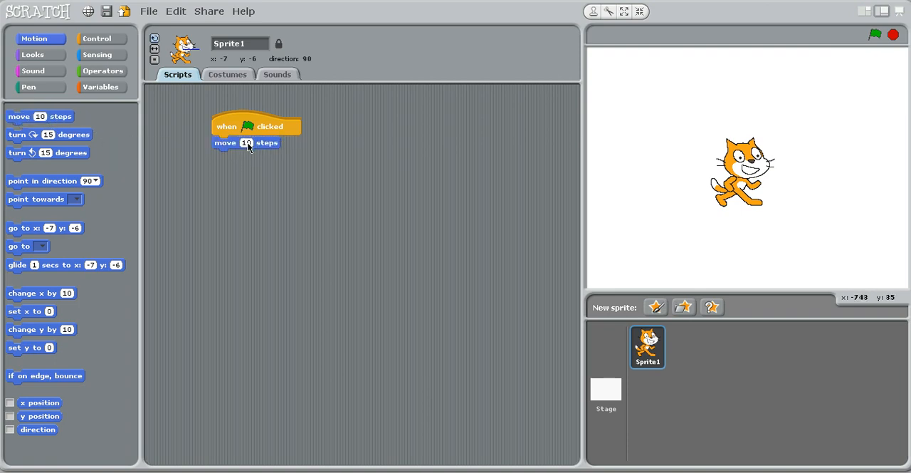
text(2)
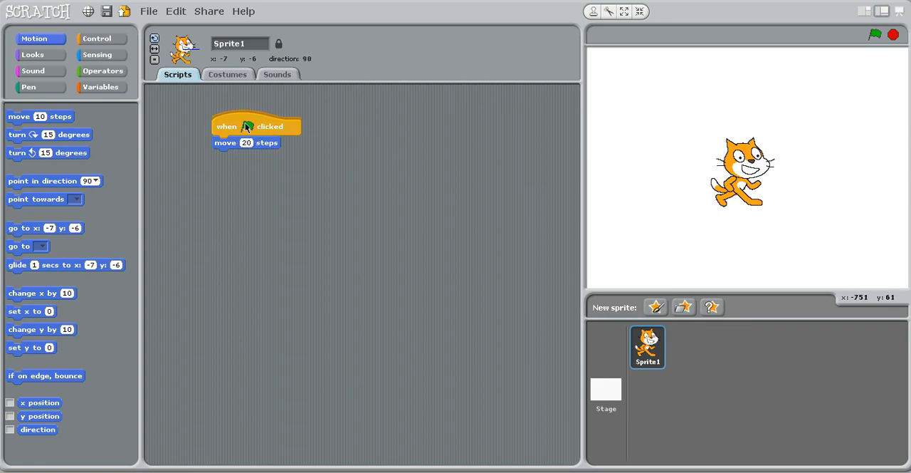
mouse_move(362, 155)
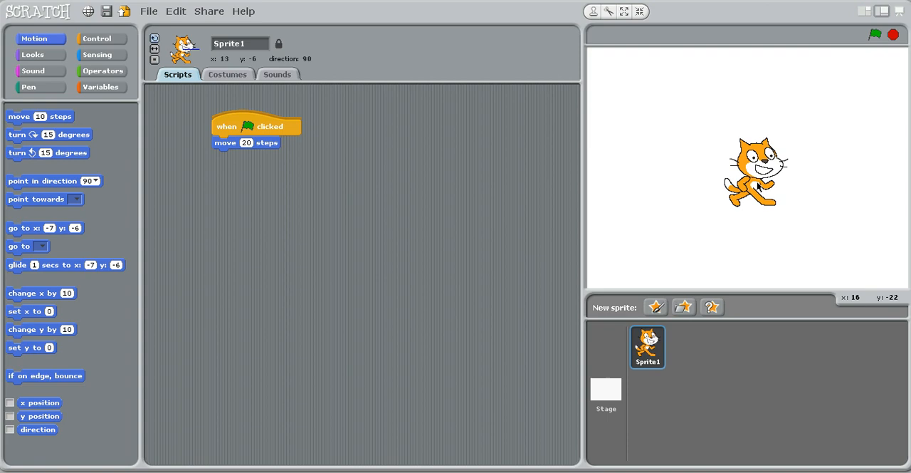
mouse_move(718, 162)
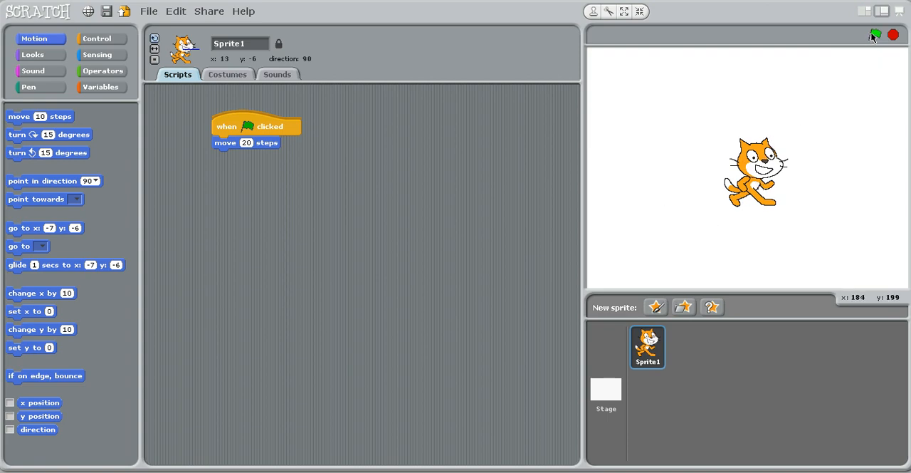
Run the script so the cat moves forward, then detach the move 20 steps block.
click(874, 34)
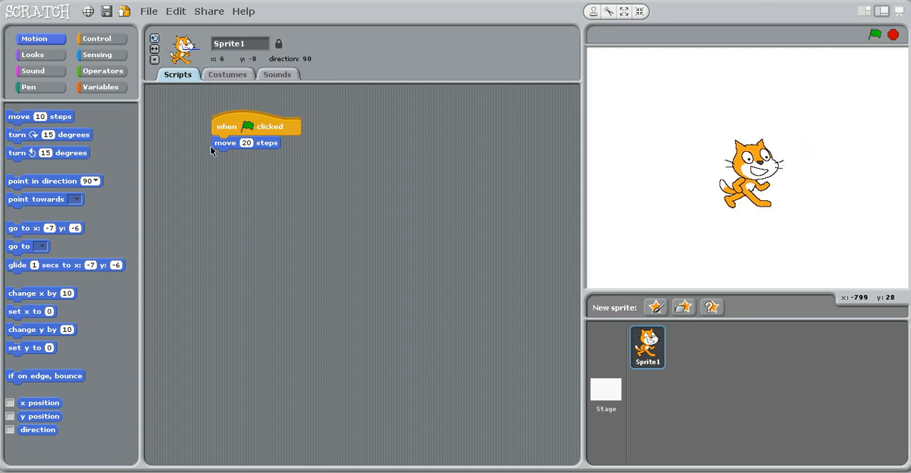
mouse_move(229, 141)
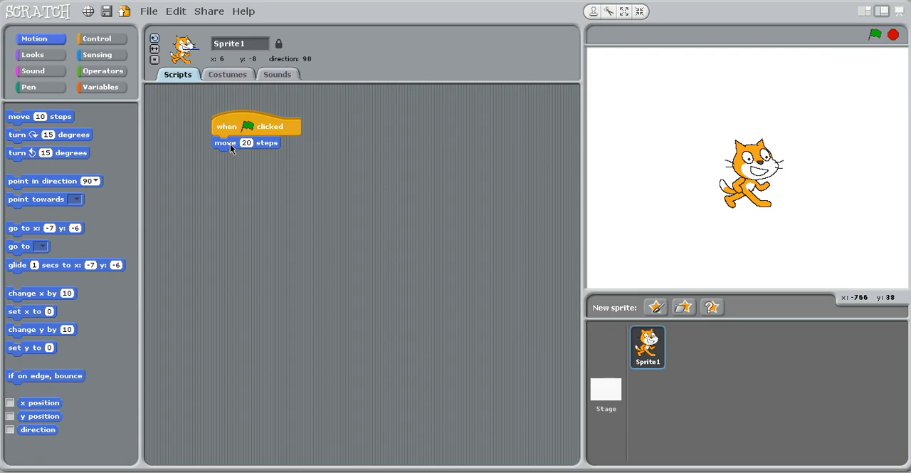
mouse_move(239, 145)
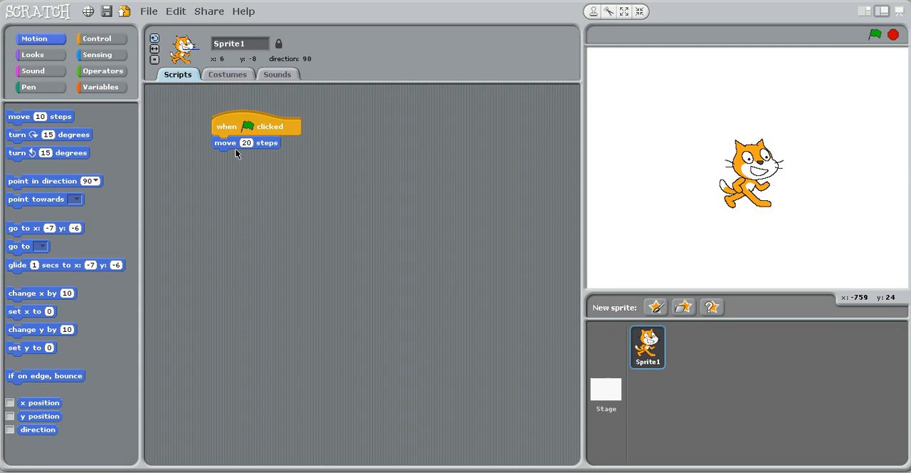
mouse_move(231, 150)
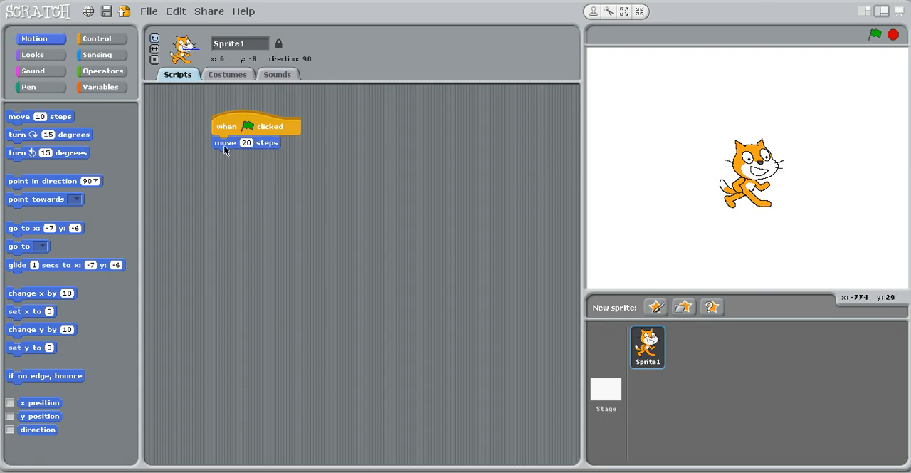
click(874, 34)
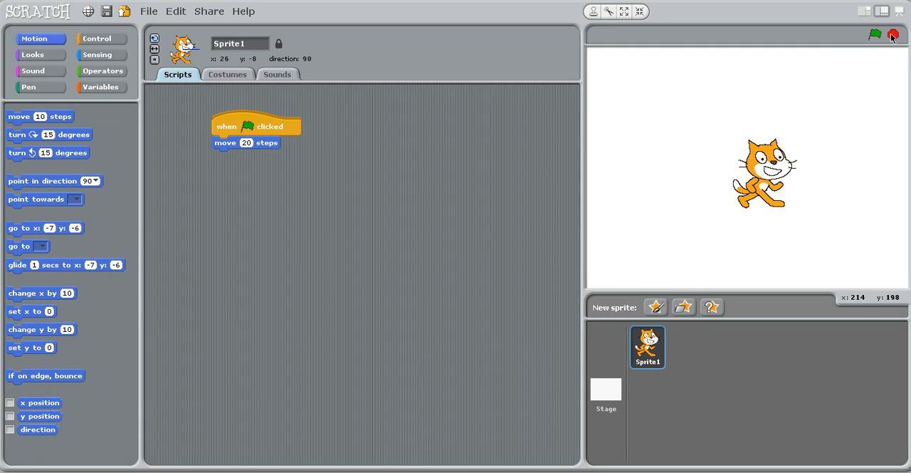
drag(245, 142, 199, 174)
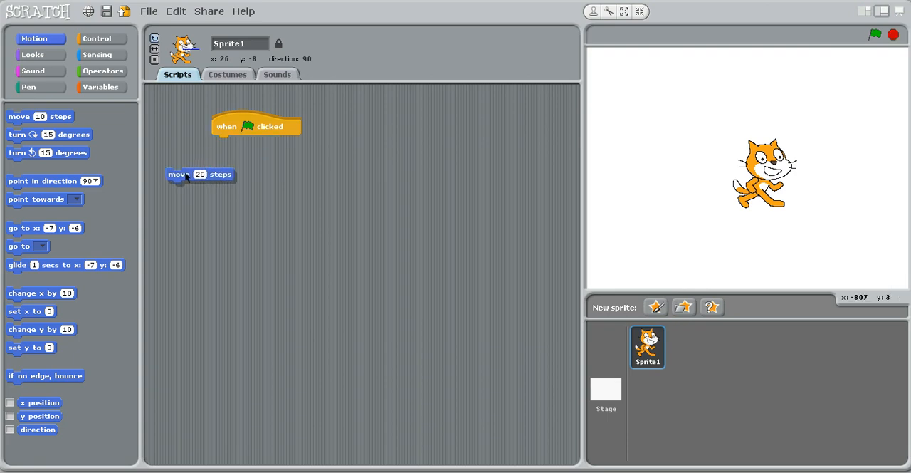
Snap a forever loop under the hat, put move 20 steps inside it, and run it.
drag(199, 173, 427, 186)
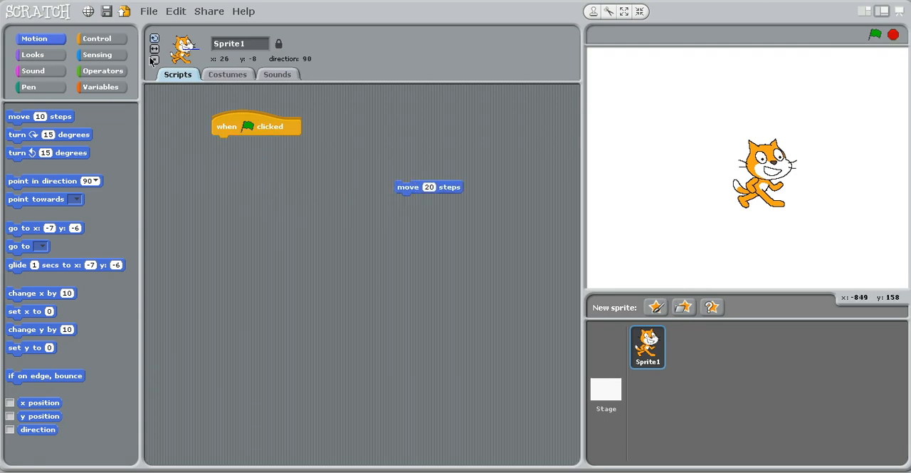
click(97, 39)
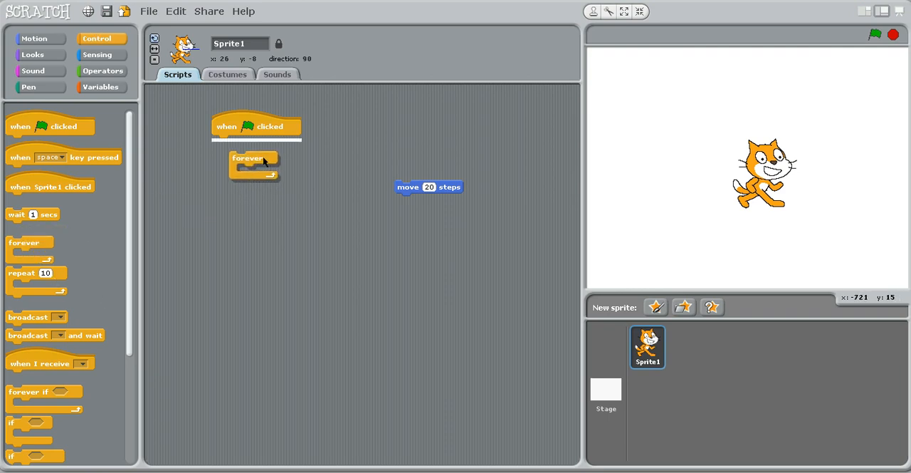
drag(249, 158, 235, 142)
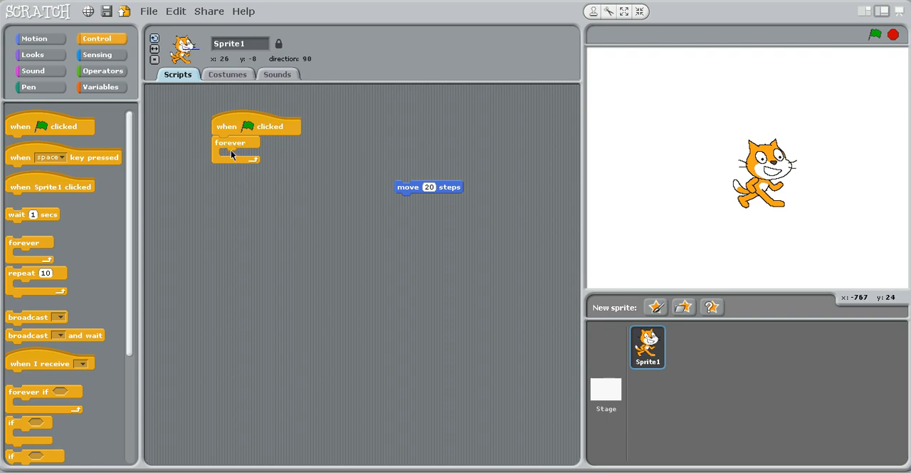
drag(430, 187, 256, 162)
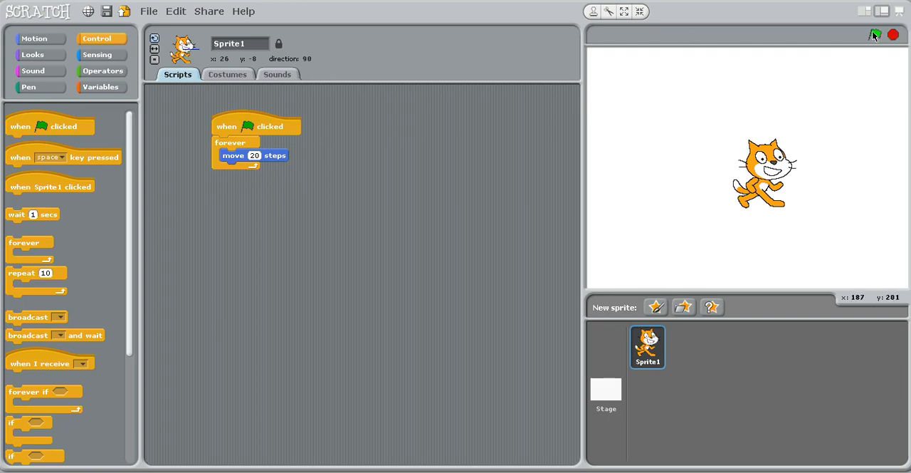
click(876, 34)
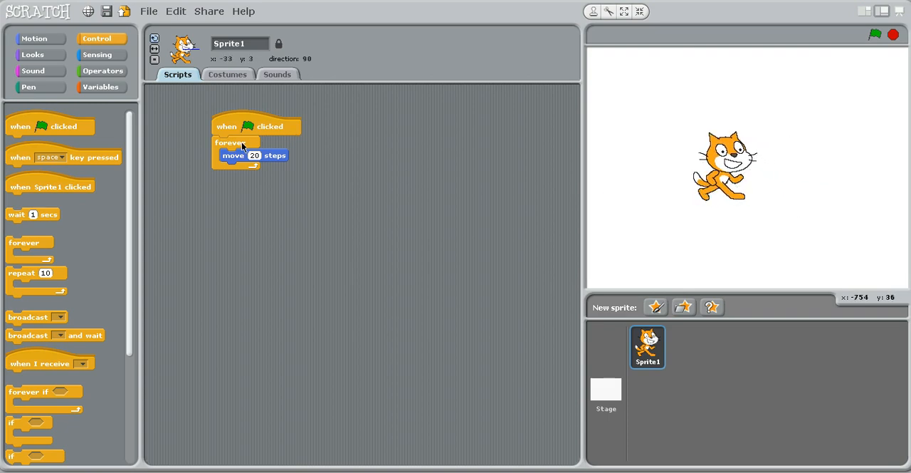
Pull the forever loop off the hat block and snap it back underneath.
drag(228, 142, 230, 173)
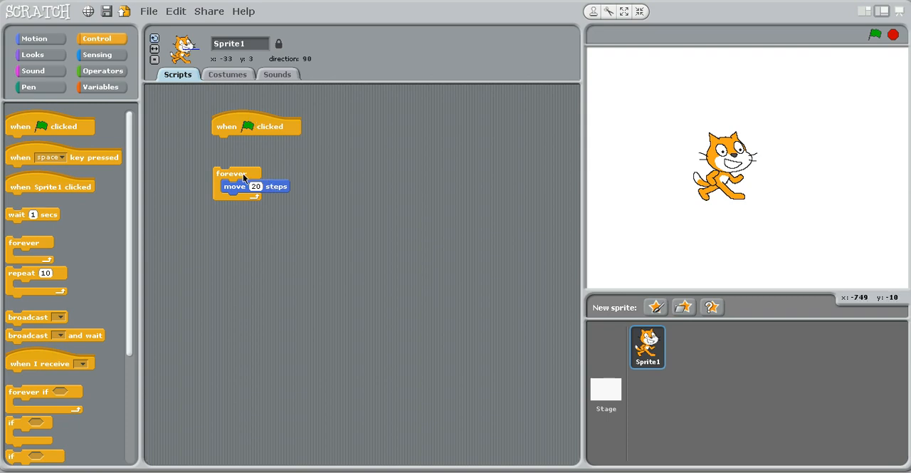
drag(230, 174, 233, 151)
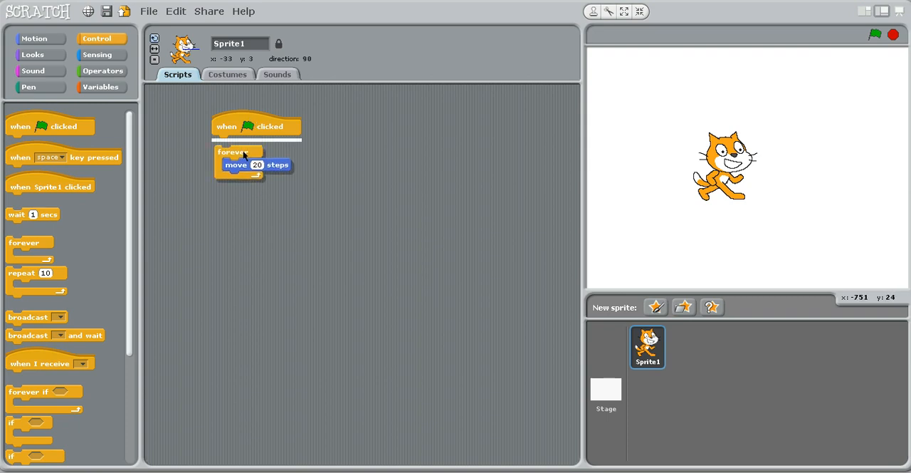
drag(231, 151, 234, 141)
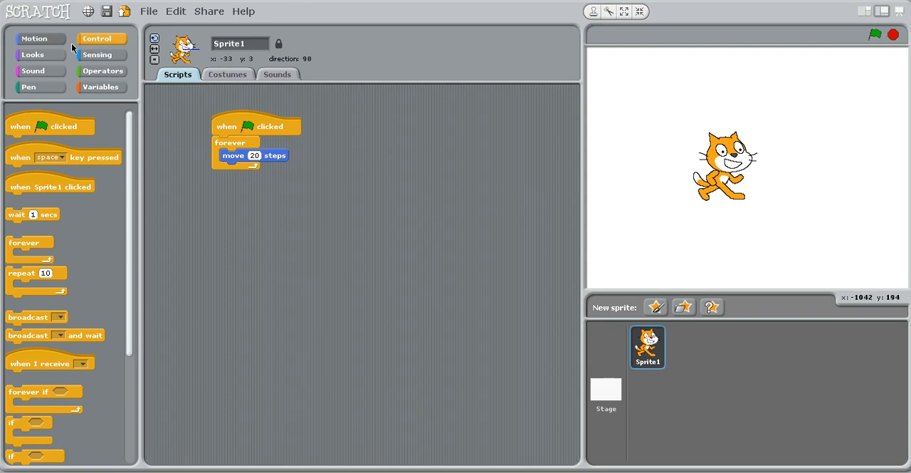
mouse_move(430, 188)
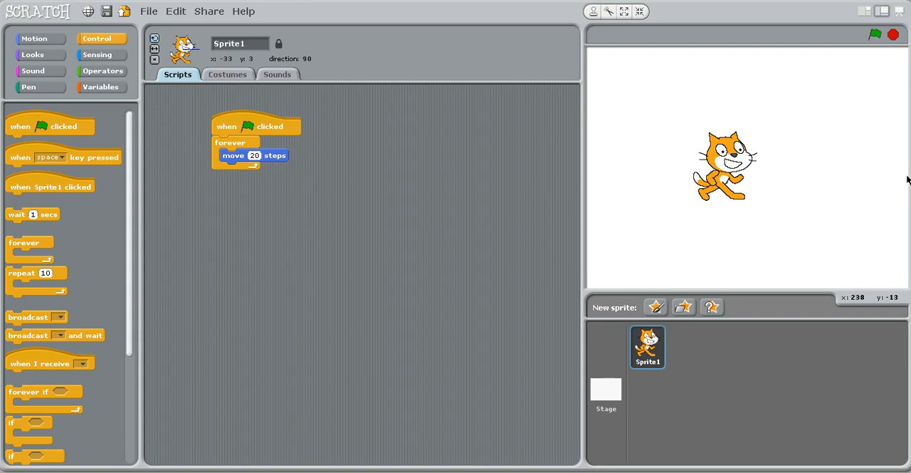
mouse_move(905, 177)
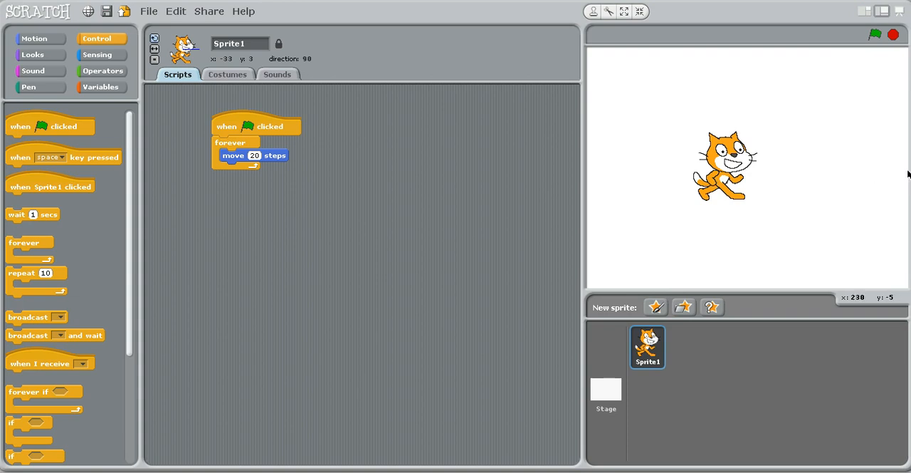
mouse_move(766, 179)
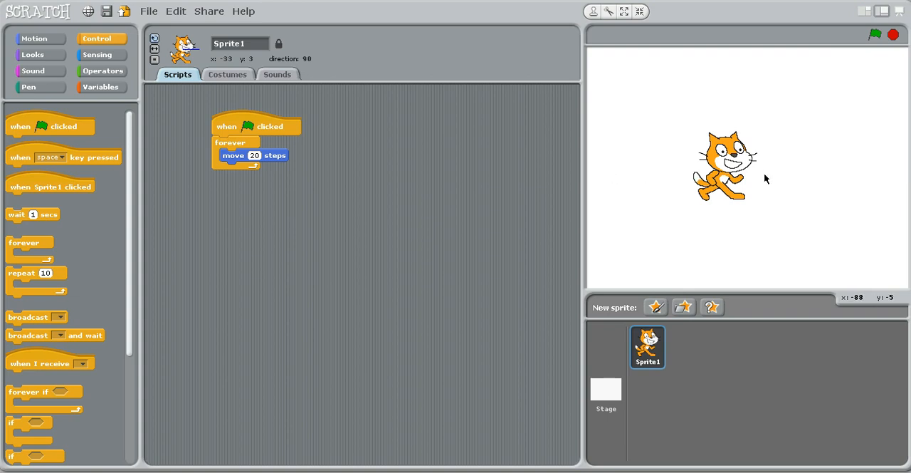
mouse_move(860, 179)
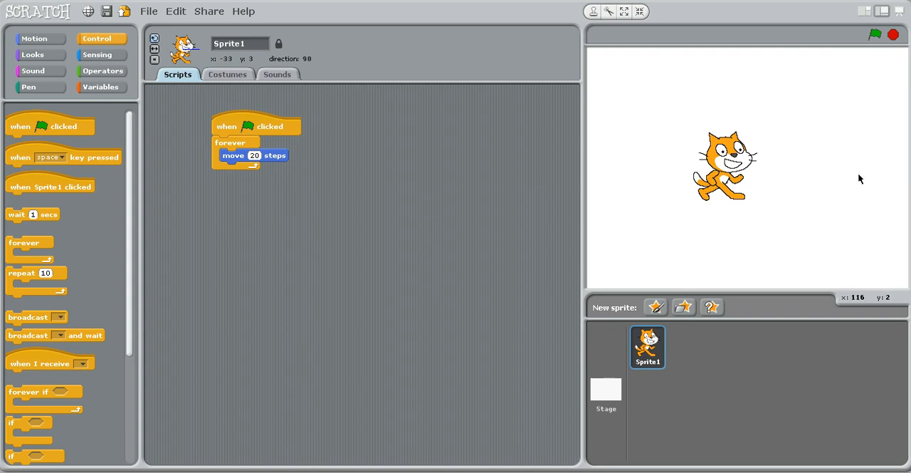
mouse_move(191, 117)
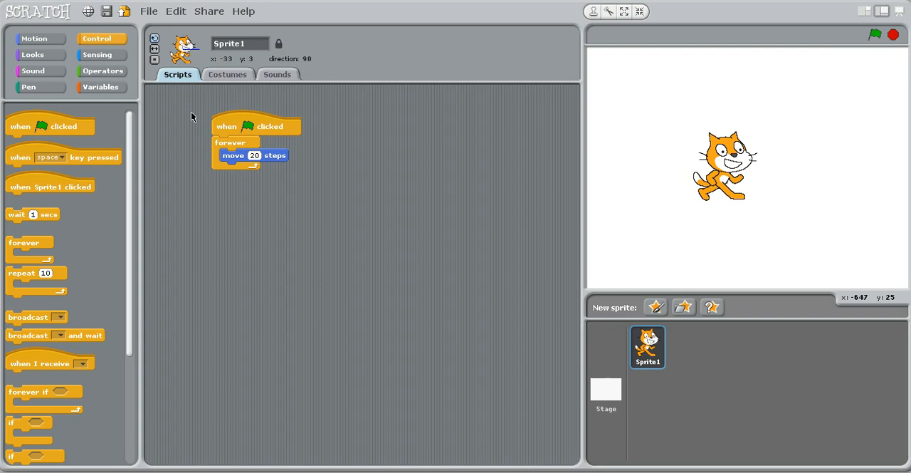
Add 'if on edge, bounce' after the move block in the loop and run the script.
click(35, 39)
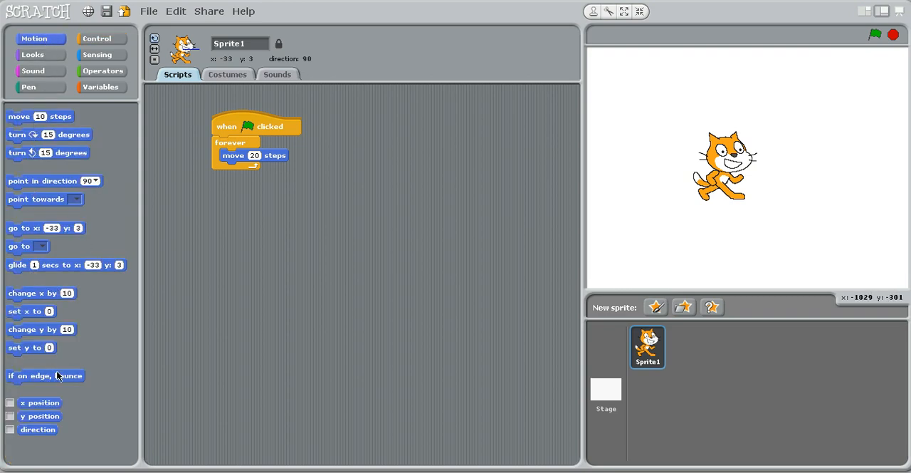
drag(46, 376, 265, 281)
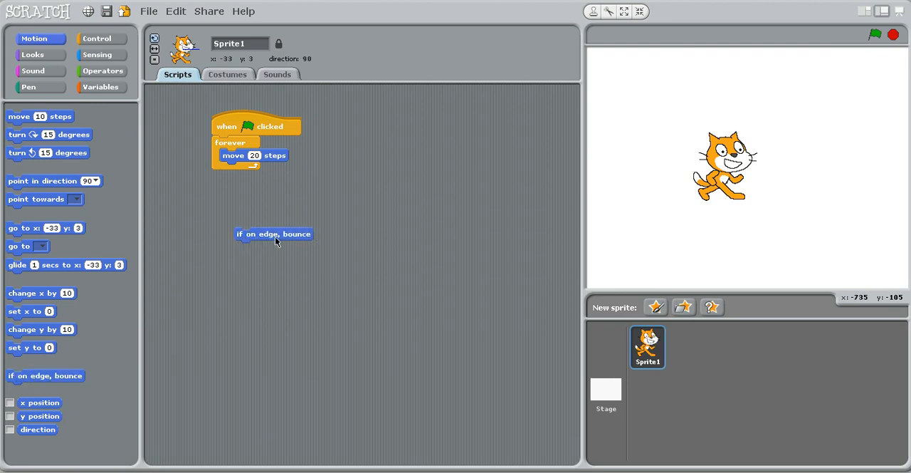
mouse_move(286, 237)
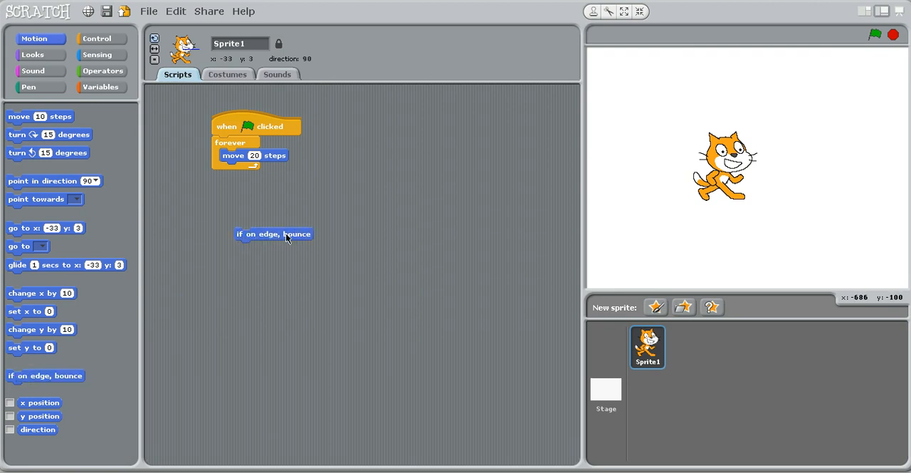
drag(273, 233, 276, 173)
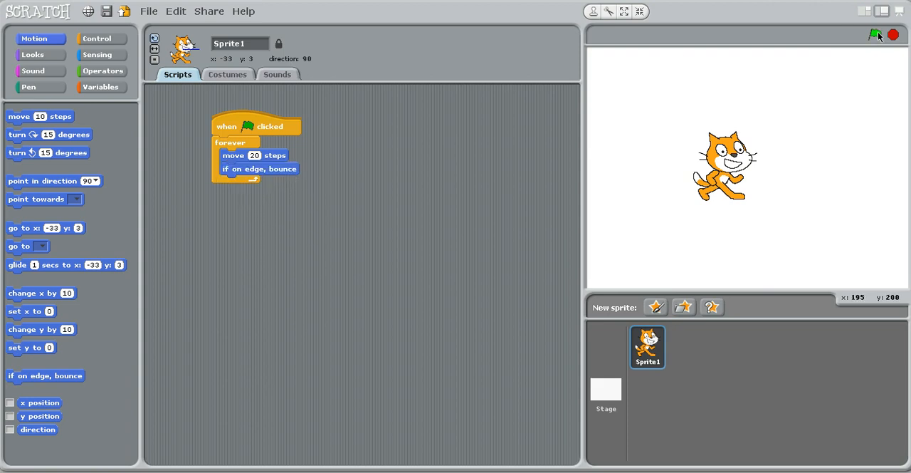
click(876, 34)
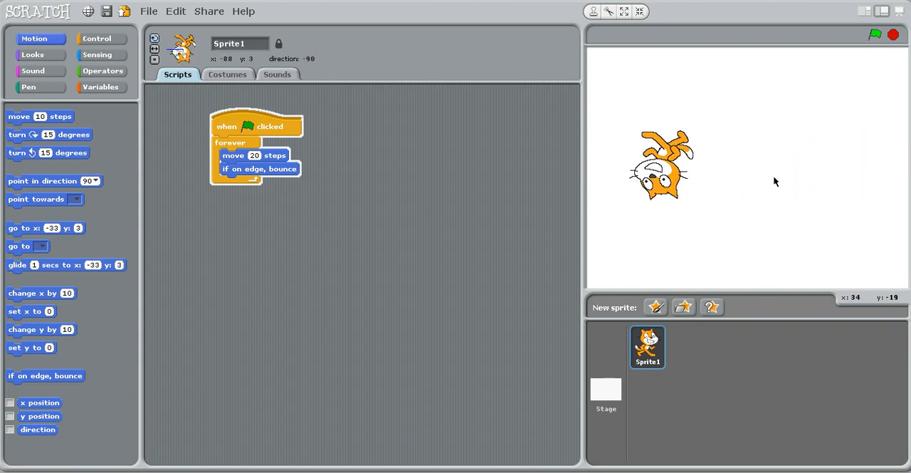
mouse_move(877, 148)
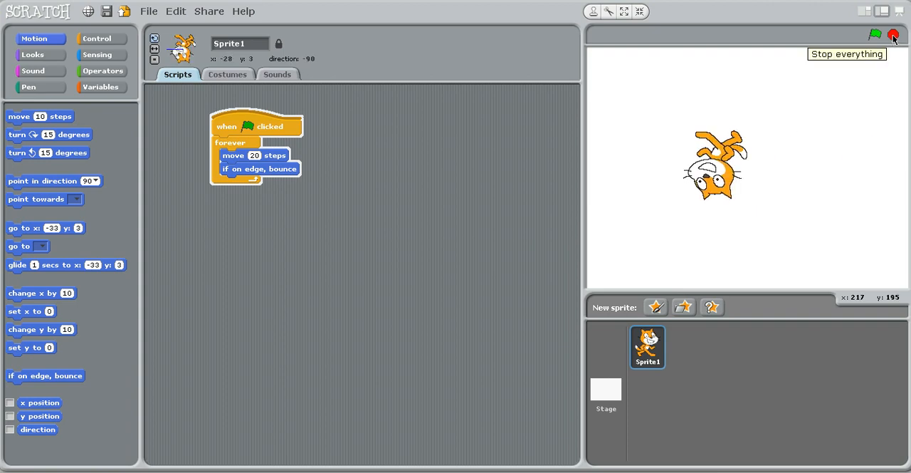
Stop the running script with the red stop sign.
click(894, 36)
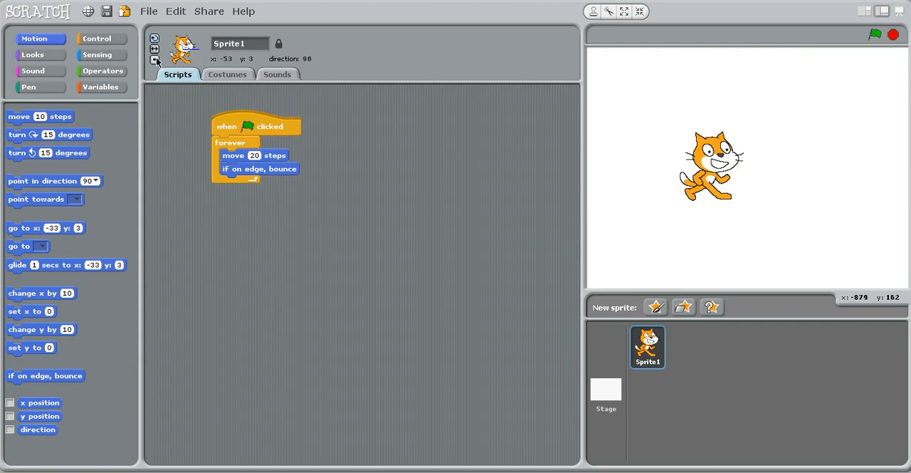
mouse_move(153, 48)
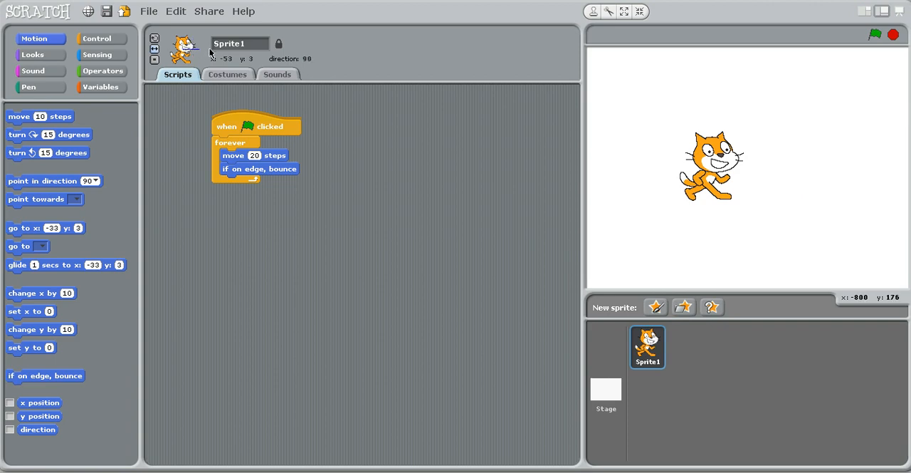
mouse_move(183, 59)
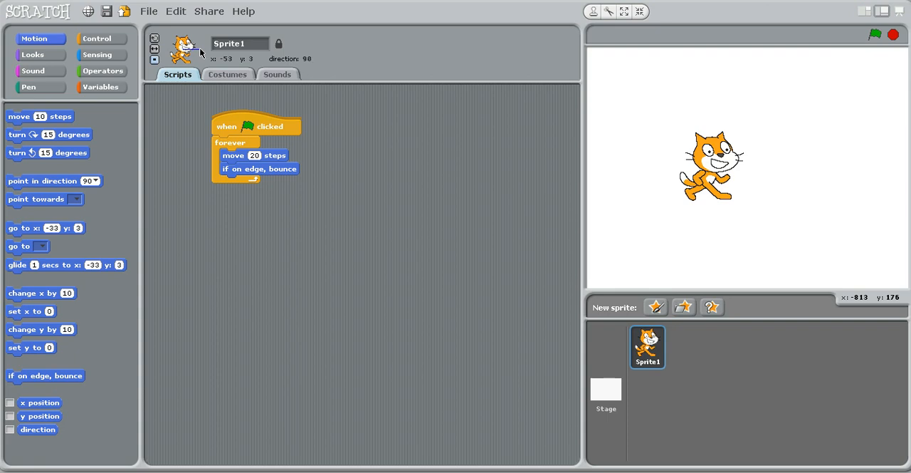
mouse_move(154, 49)
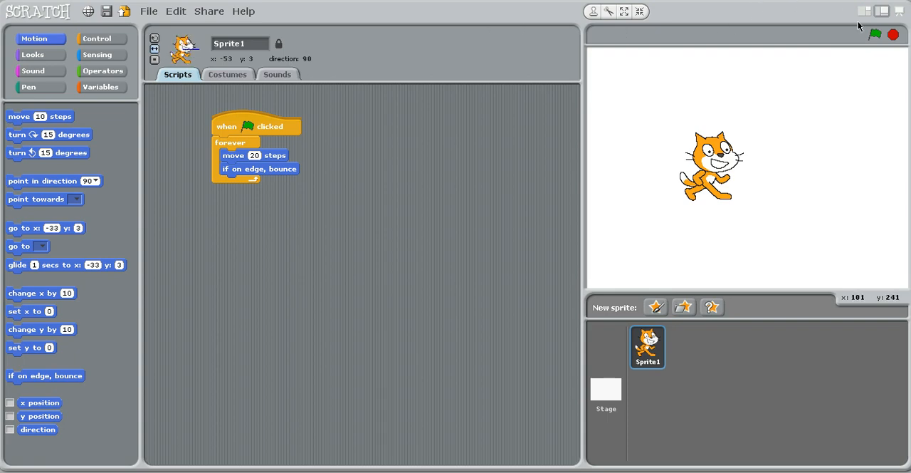
mouse_move(877, 35)
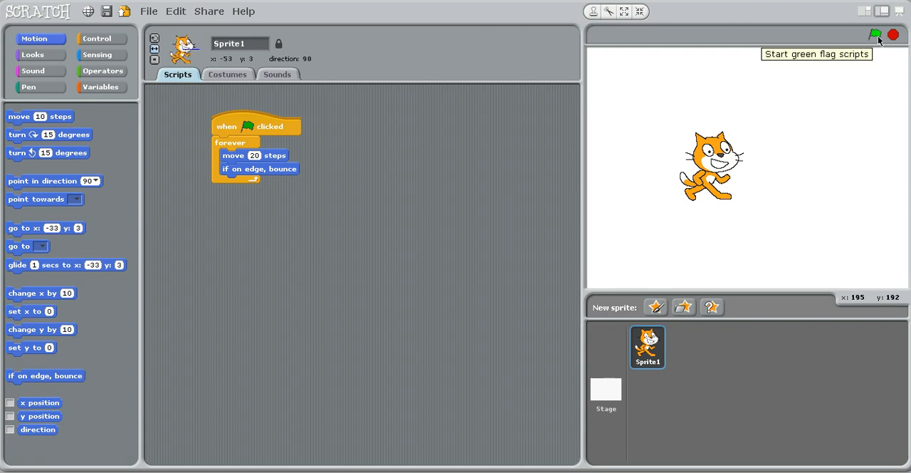
Change the move block to 10 steps, run the slower bouncing script, then stop it.
click(875, 34)
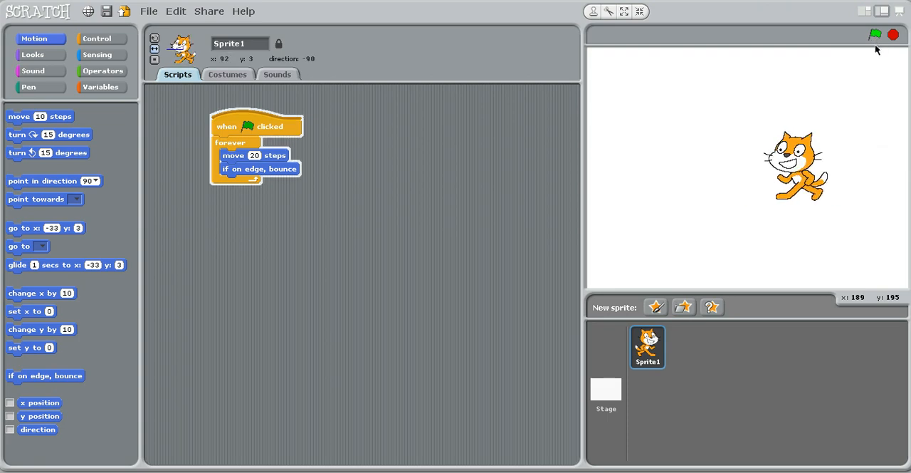
click(874, 34)
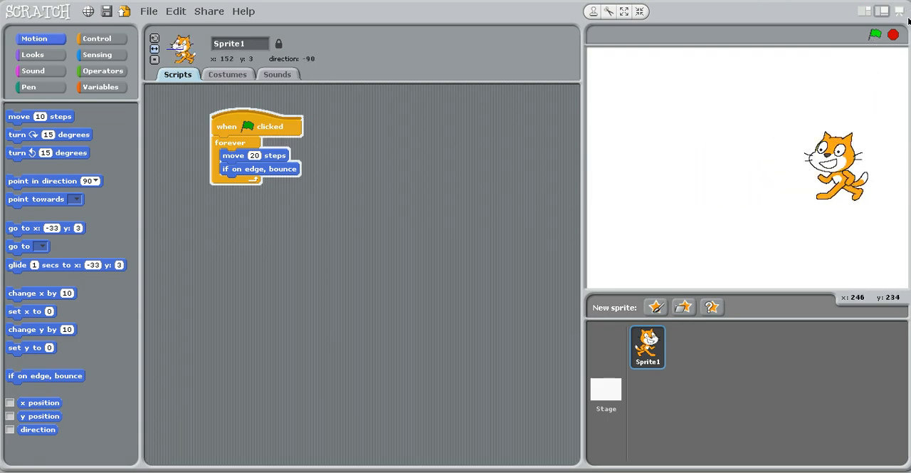
click(875, 34)
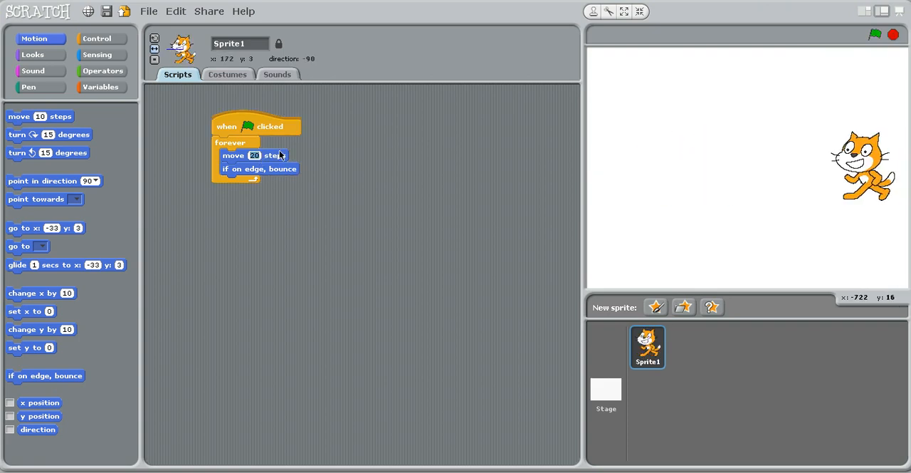
text(10)
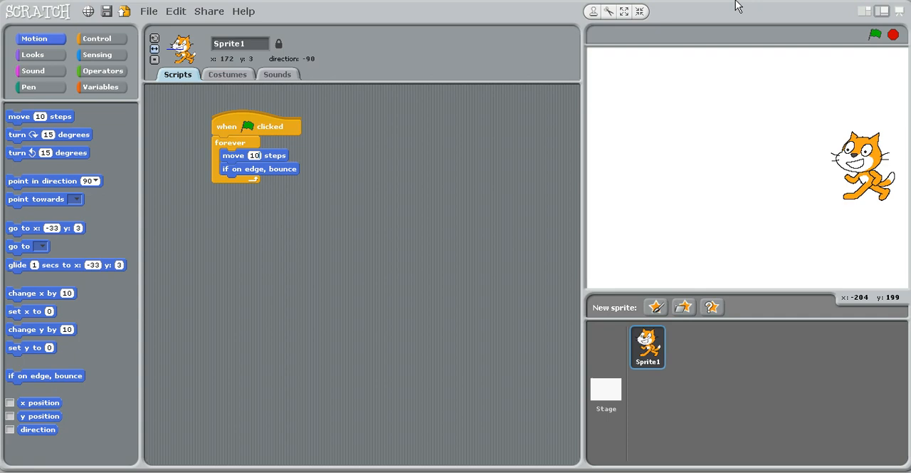
click(874, 34)
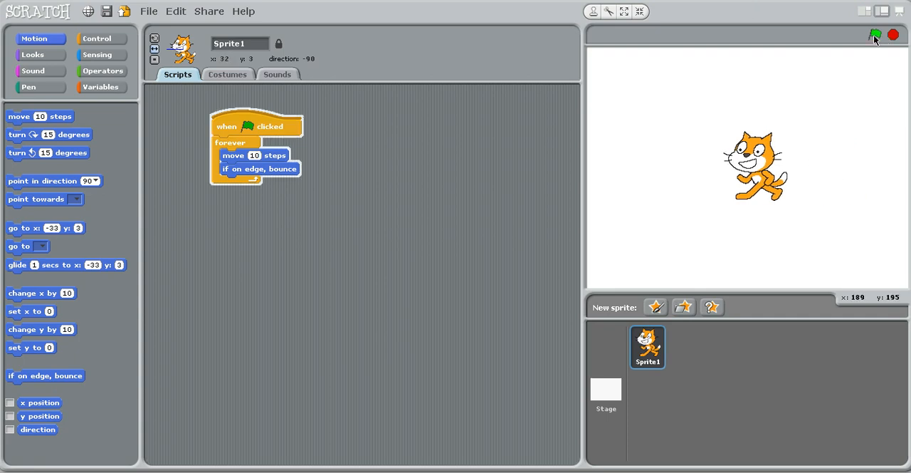
click(874, 34)
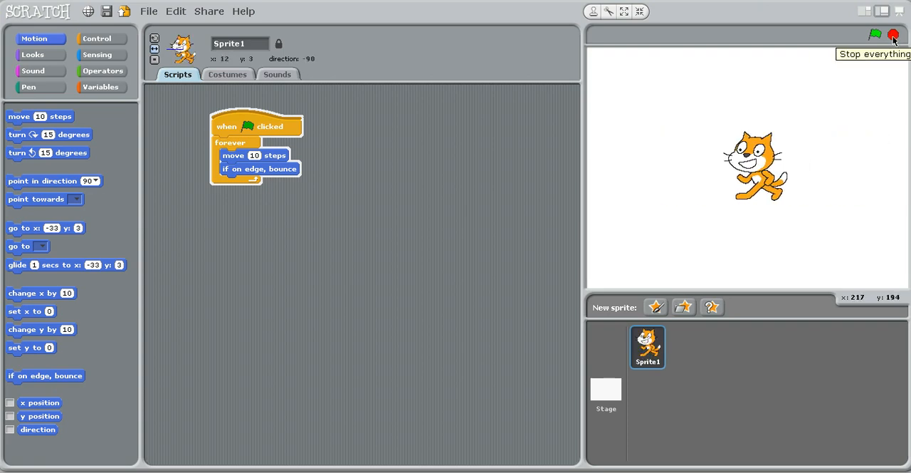
click(894, 36)
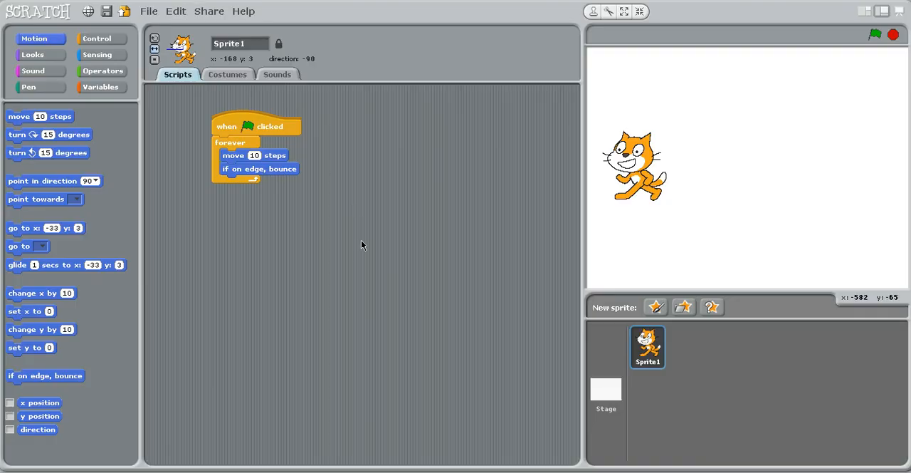
mouse_move(373, 314)
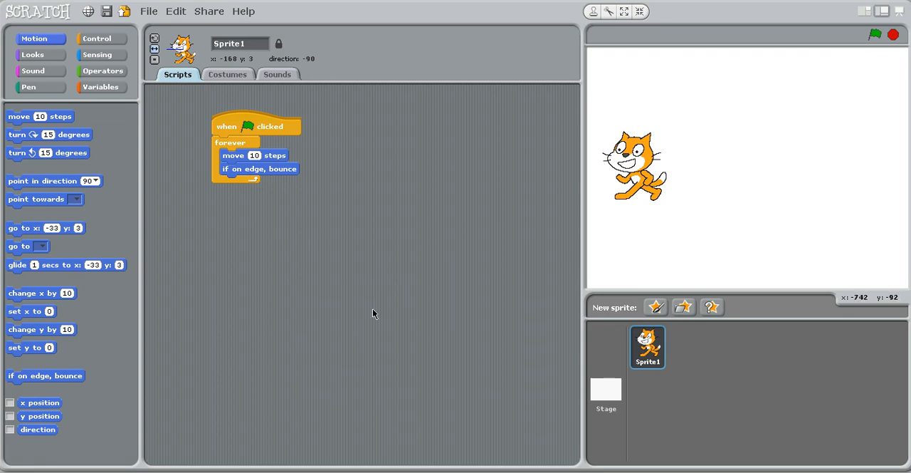
mouse_move(416, 302)
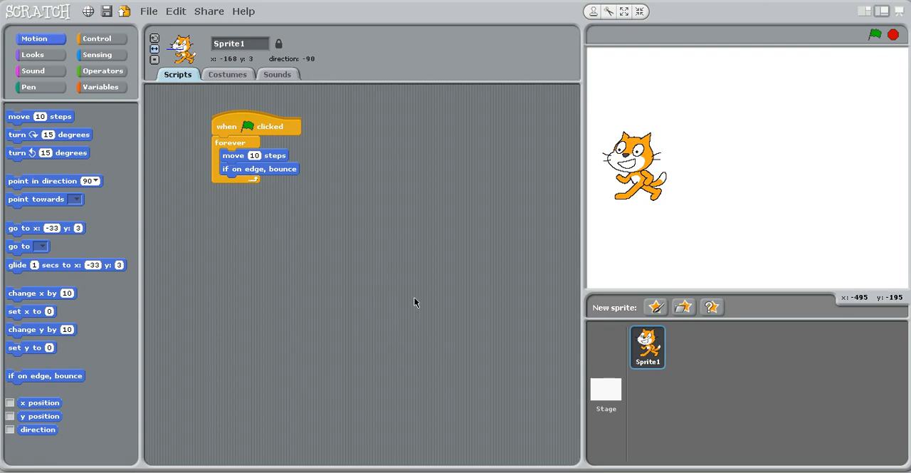